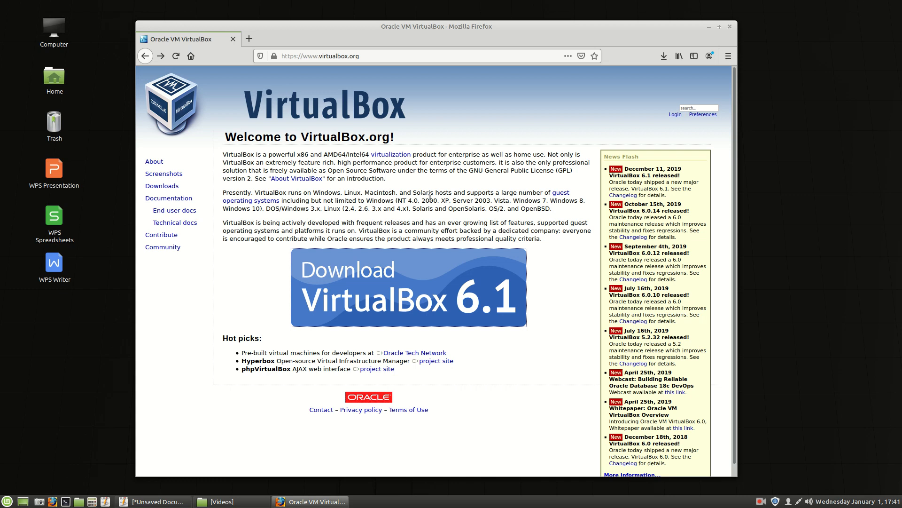
Go from the virtualbox.org home page to the VirtualBox 6.1 Downloads page
click(311, 56)
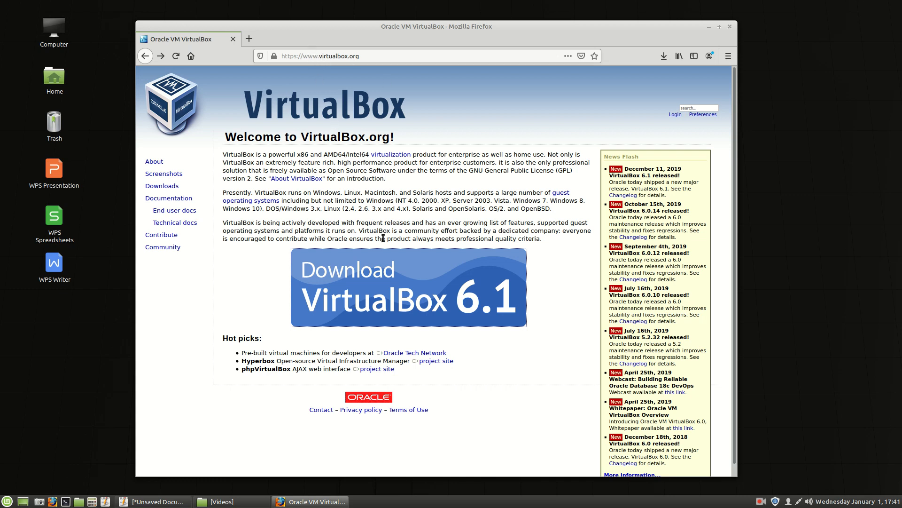
mouse_move(382, 283)
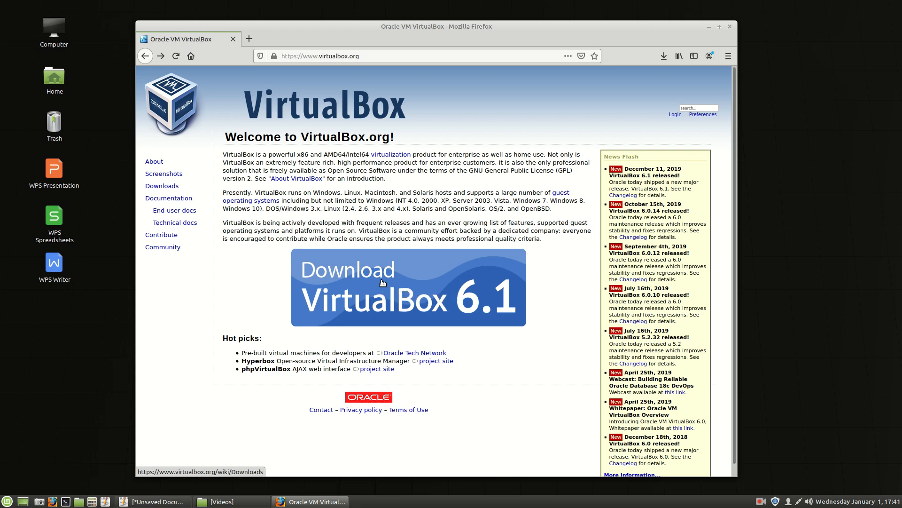
click(408, 287)
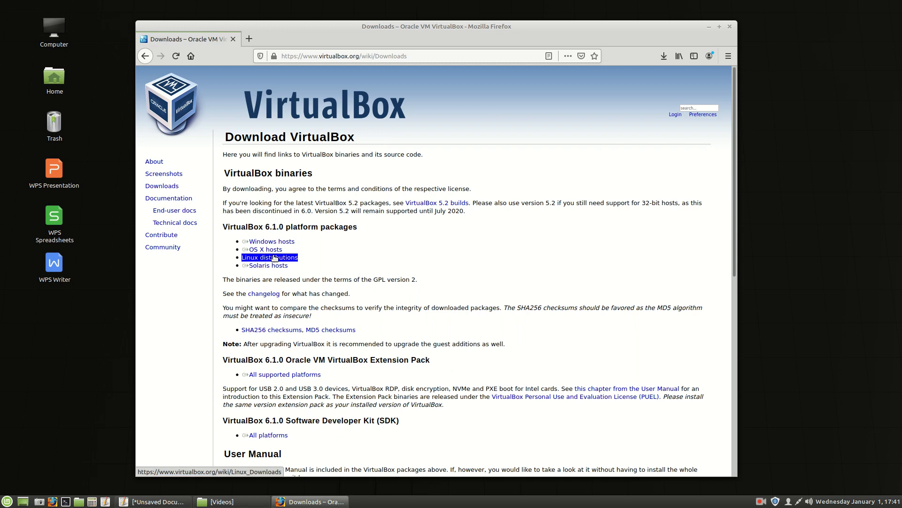
Open the 'Linux distributions' page for VirtualBox 6.1.0 packages
click(270, 256)
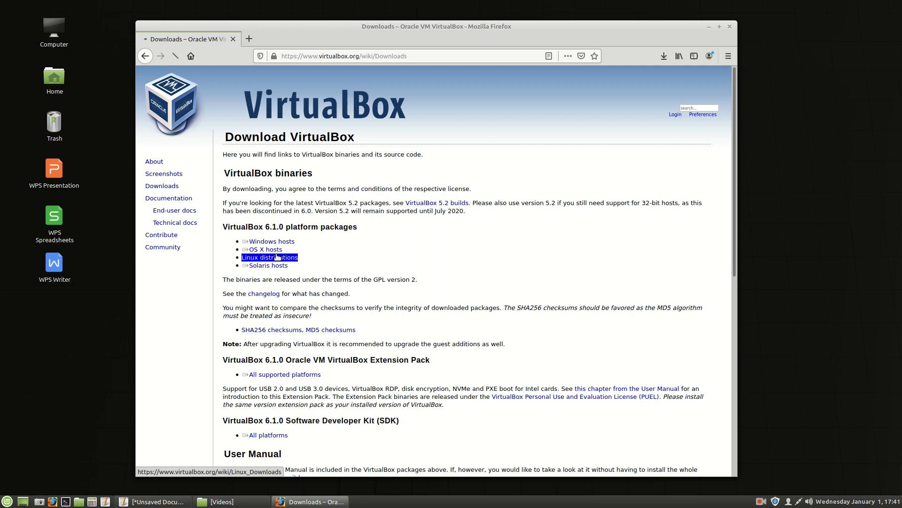
click(269, 257)
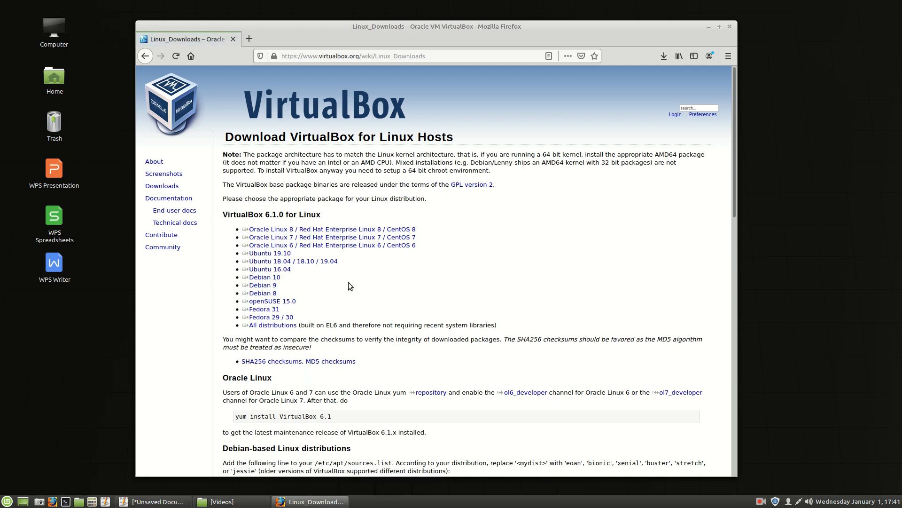
mouse_move(352, 274)
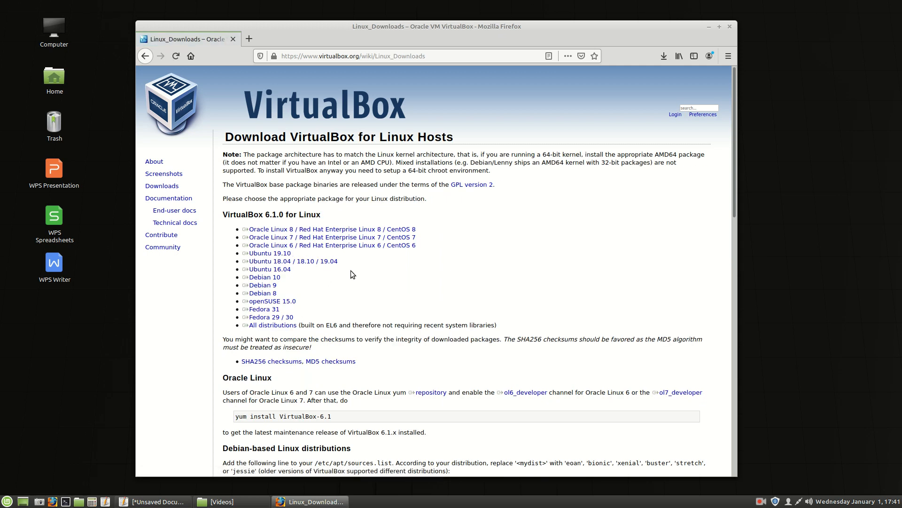
mouse_move(293, 261)
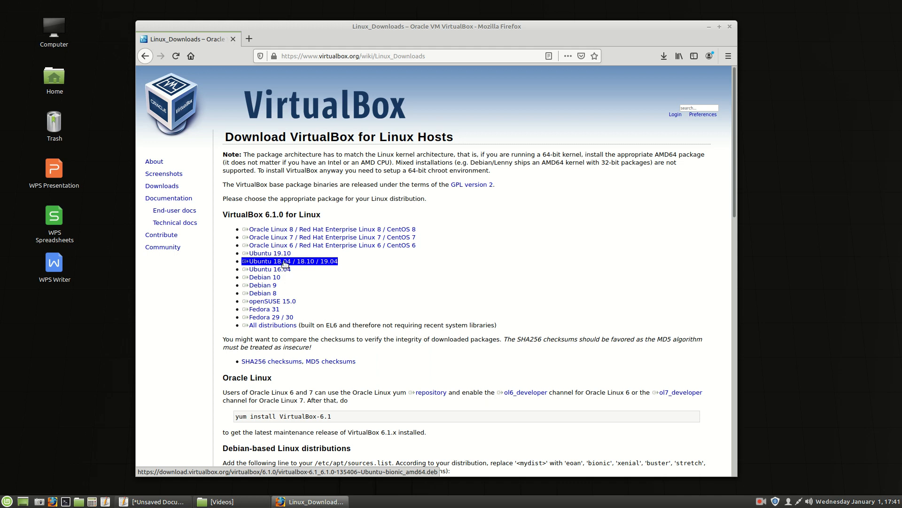
mouse_move(333, 264)
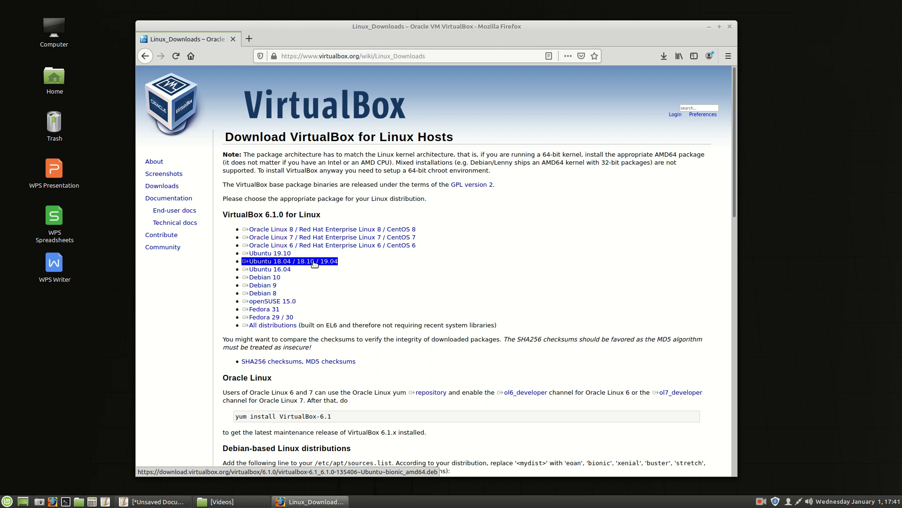
Download the Ubuntu 18.04/18.10/19.04 package, opening it with GDebi Package Installer
click(291, 261)
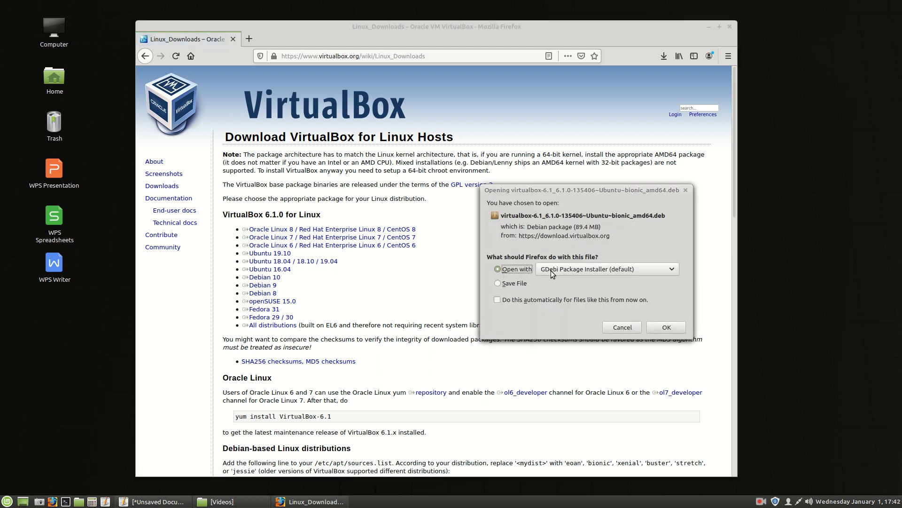
mouse_move(665, 327)
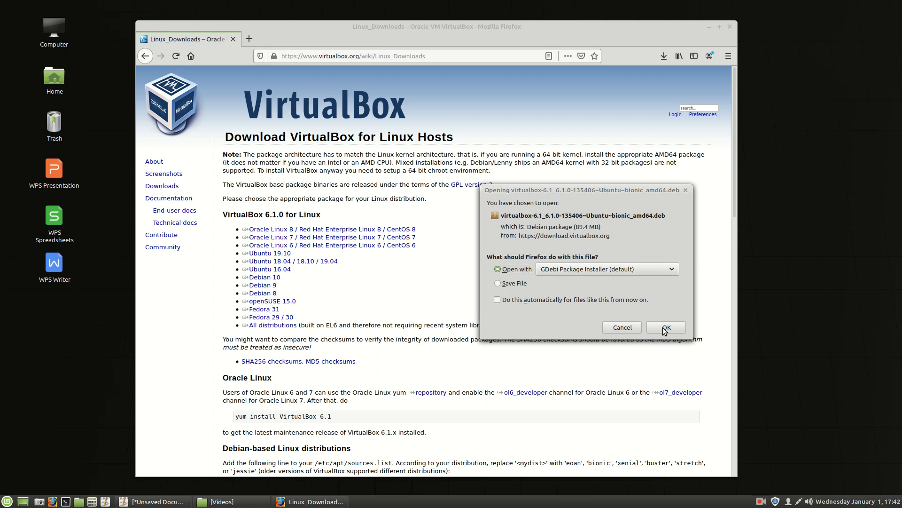
click(665, 327)
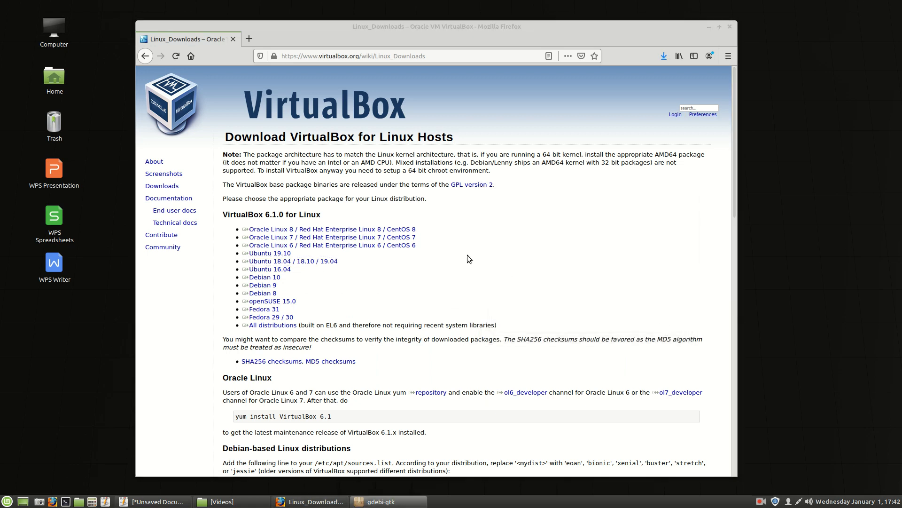
mouse_move(548, 215)
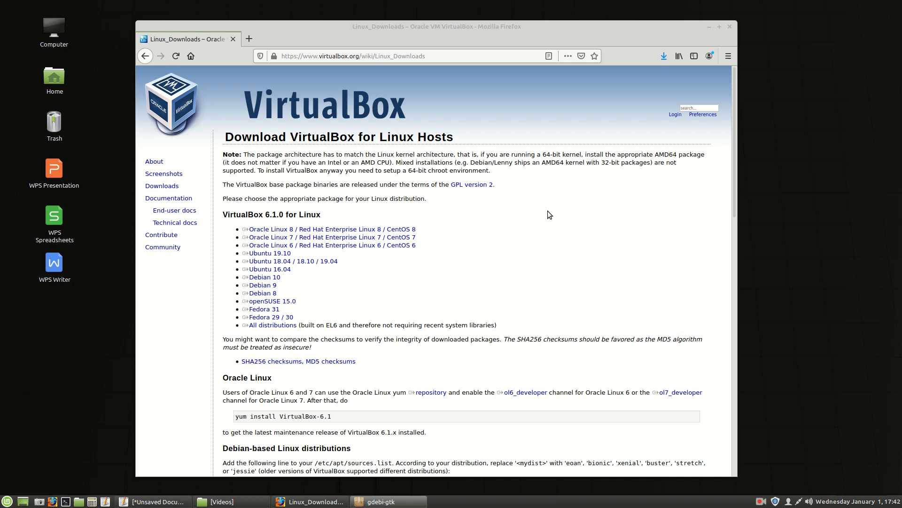
Center the GDebi installer window and review the extra required packages
click(664, 56)
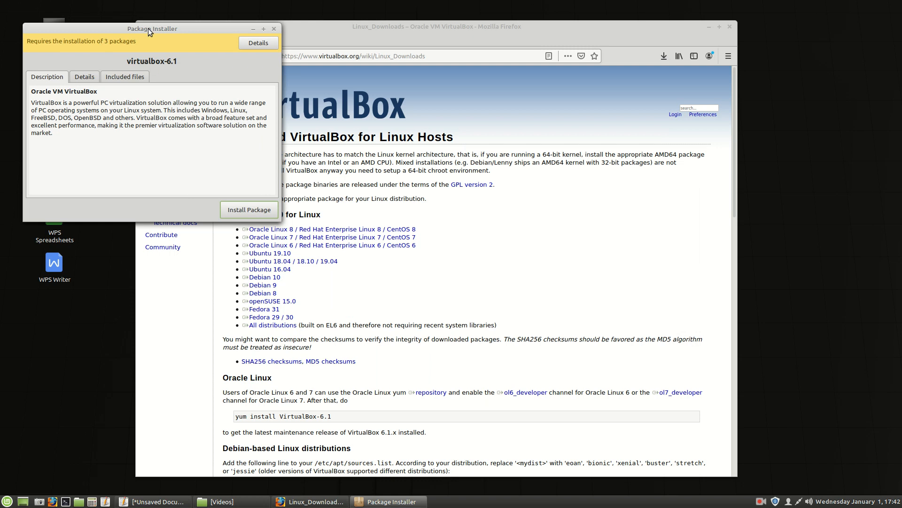
drag(152, 29, 428, 164)
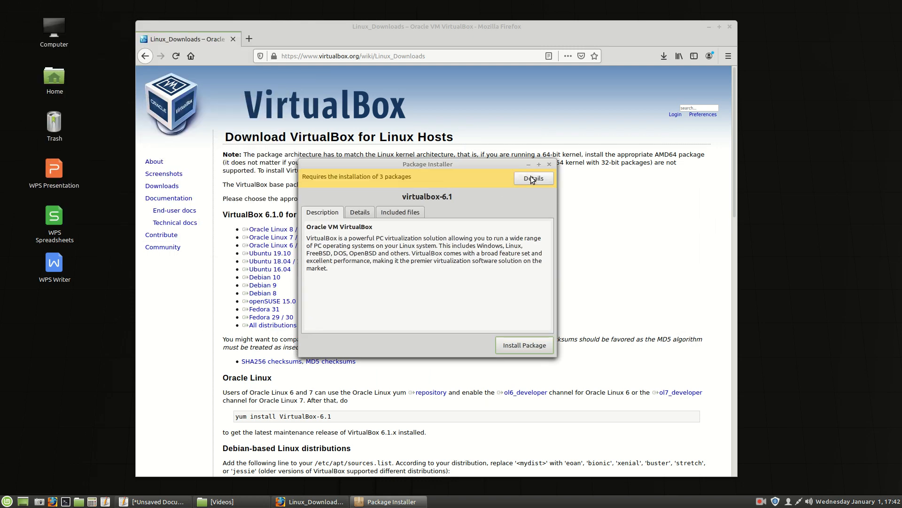
click(533, 178)
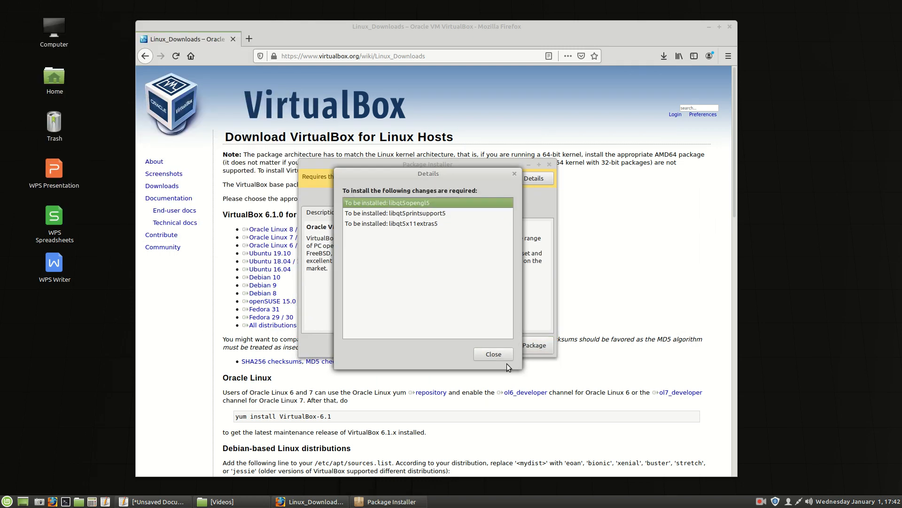
click(493, 353)
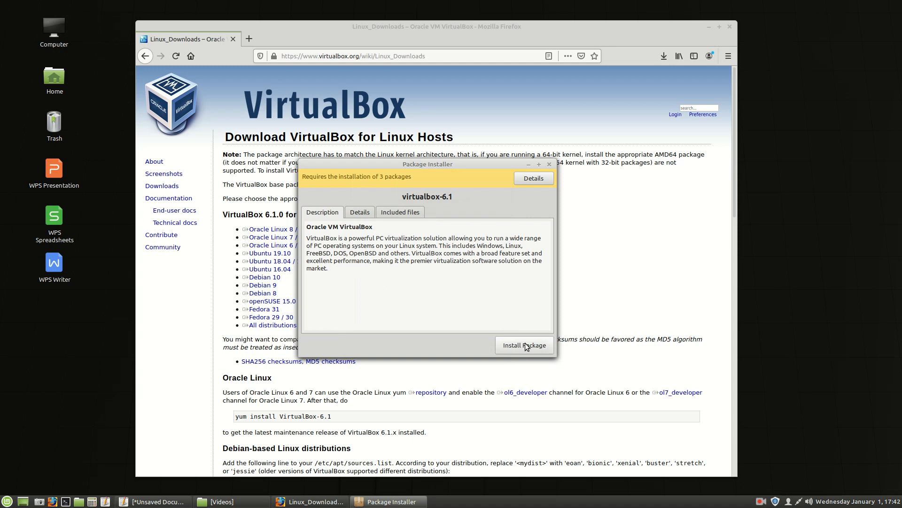
Start installing virtualbox-6.1 and accept the three additional libraries
click(524, 345)
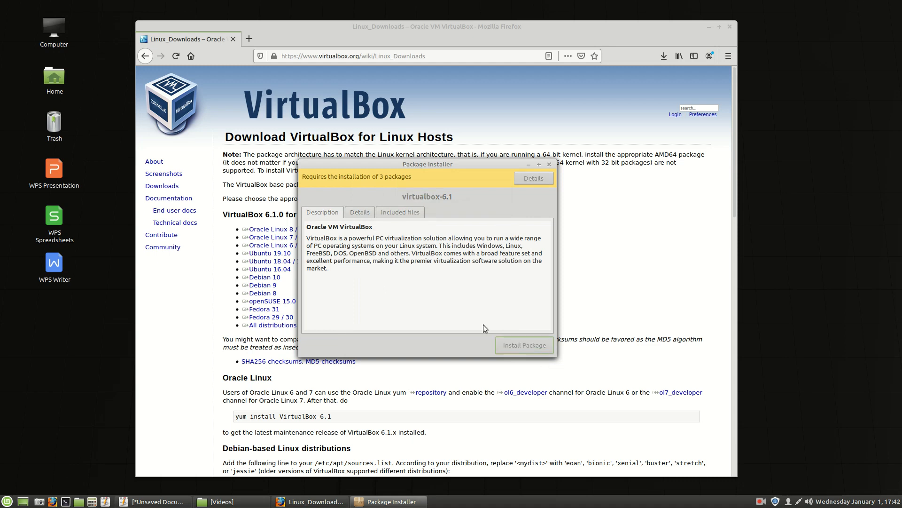
click(524, 344)
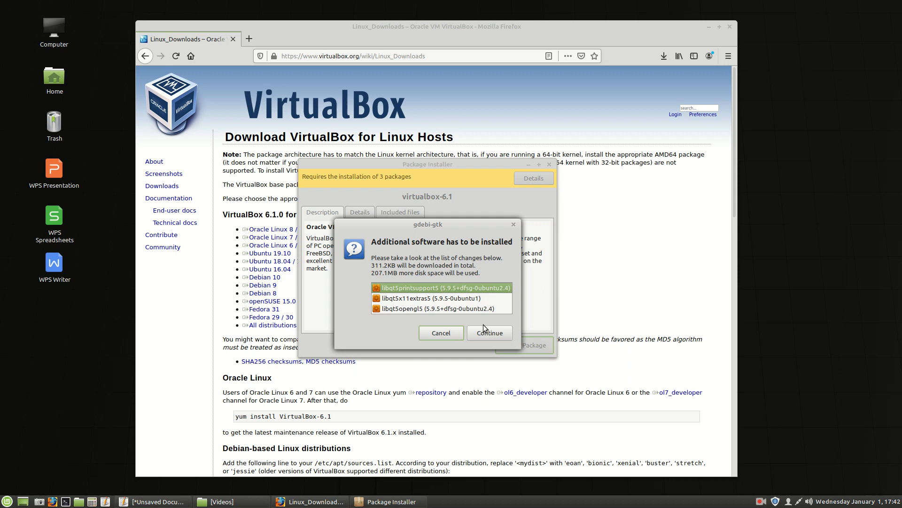
click(489, 332)
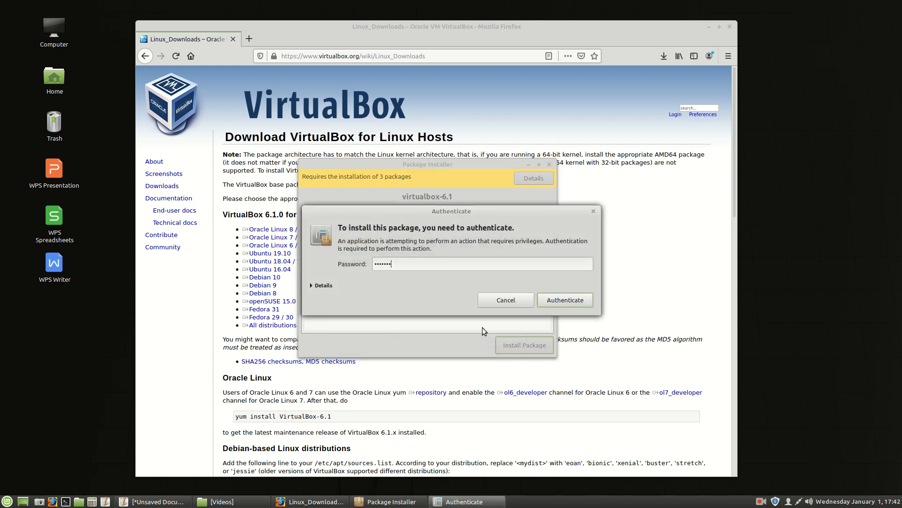
Authenticate so the virtualbox-6.1 installation can run
click(564, 300)
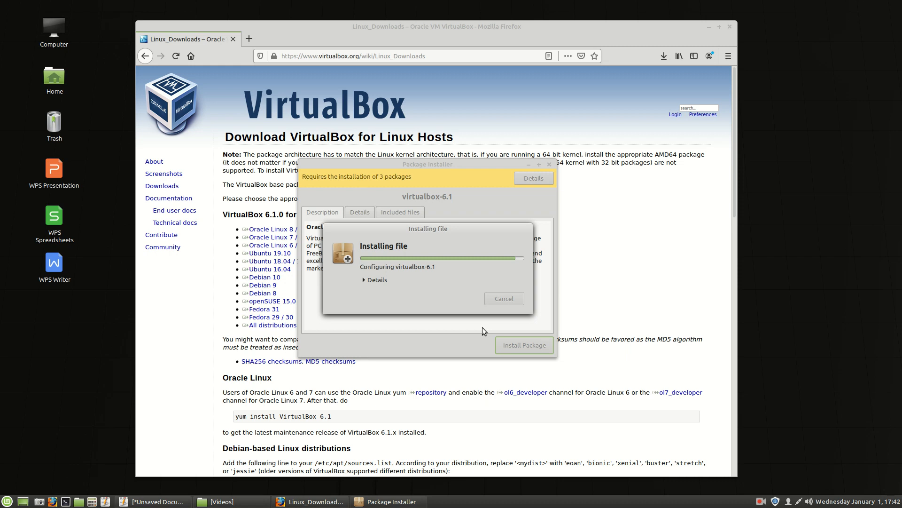
mouse_move(402, 301)
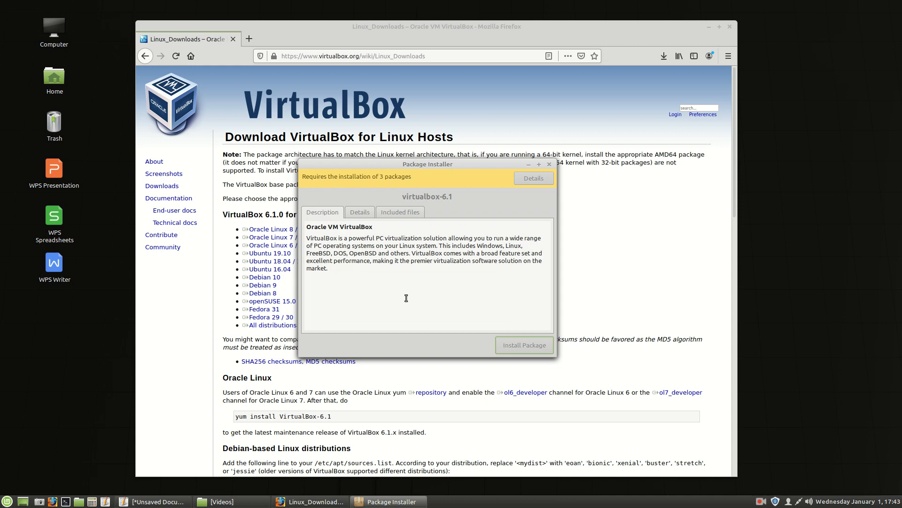
mouse_move(523, 197)
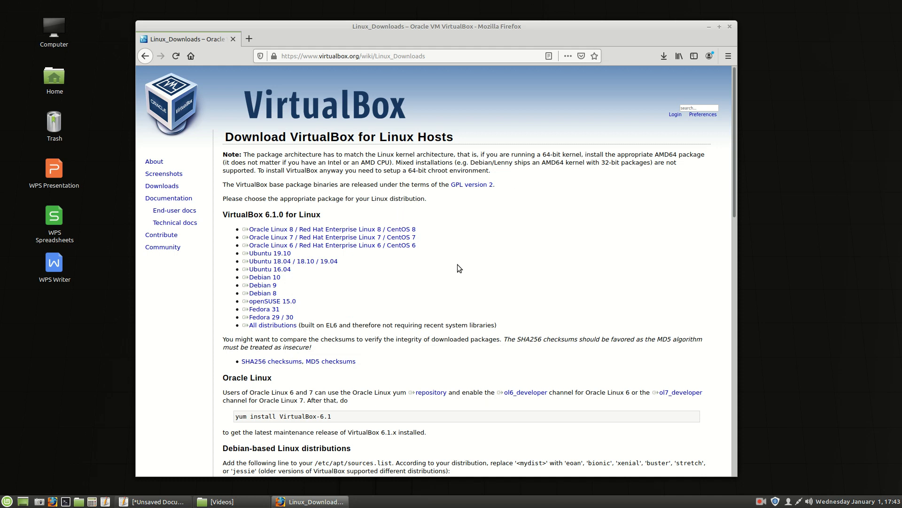
mouse_move(413, 267)
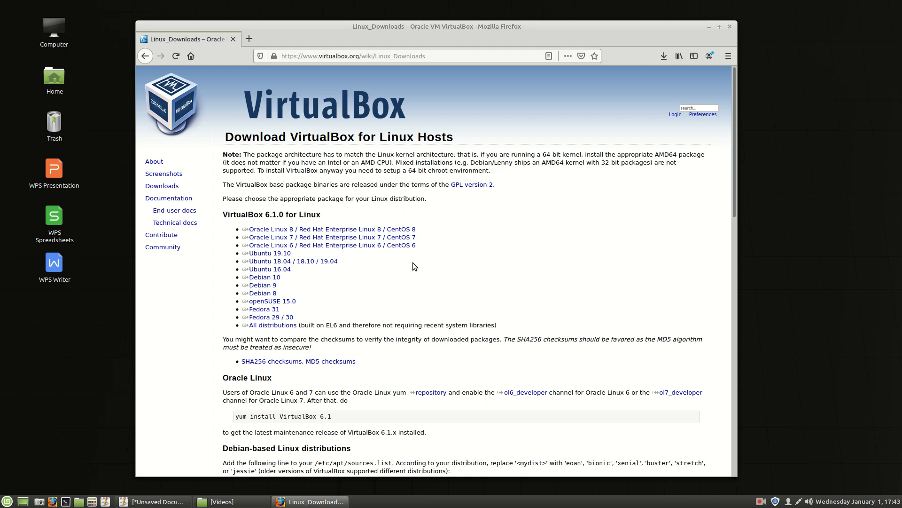
Skim the Linux downloads instructions, then return to the main VirtualBox Downloads page
scroll(down, 3)
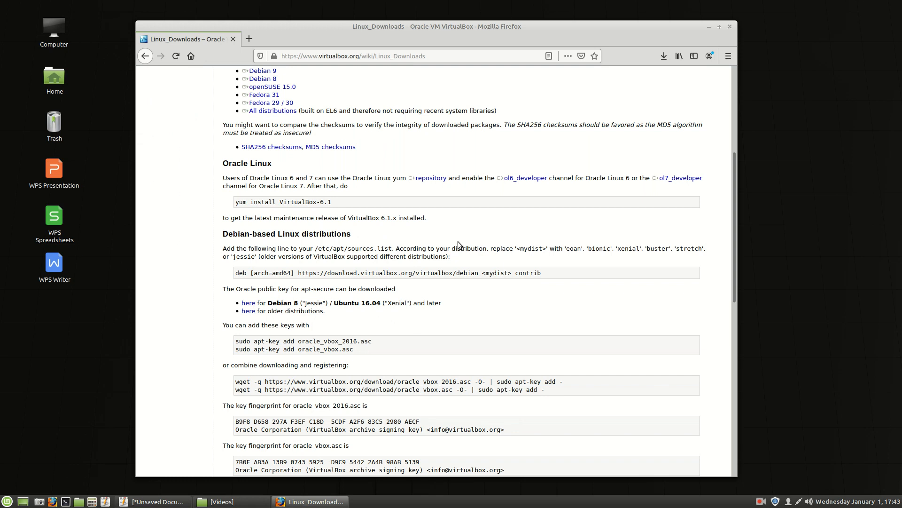
scroll(down, 3)
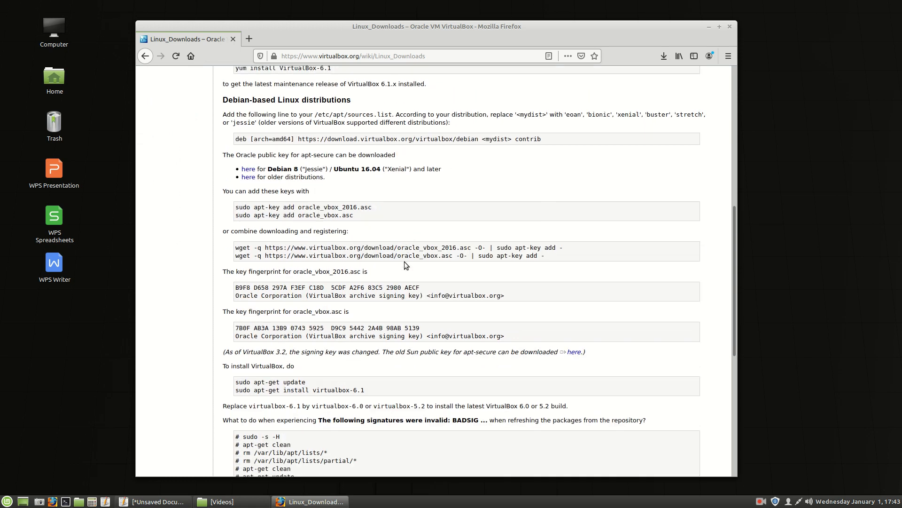
scroll(up, 3)
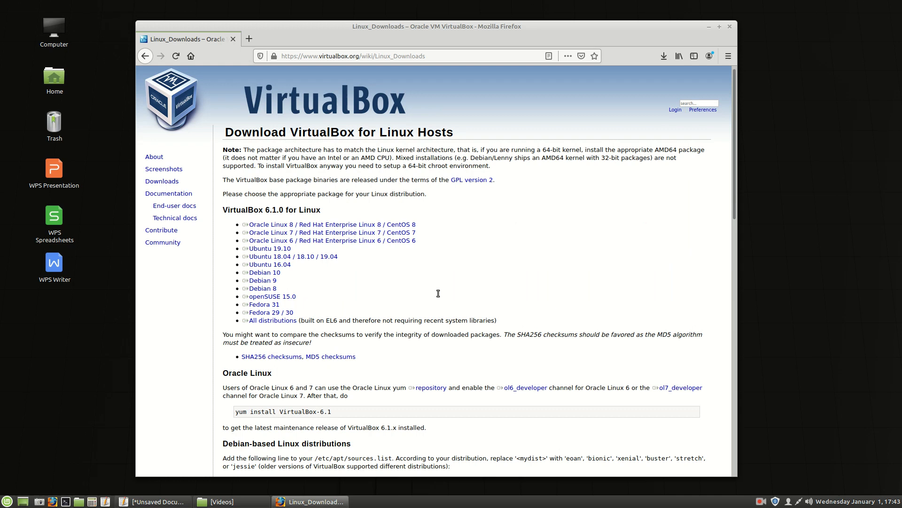
scroll(down, 3)
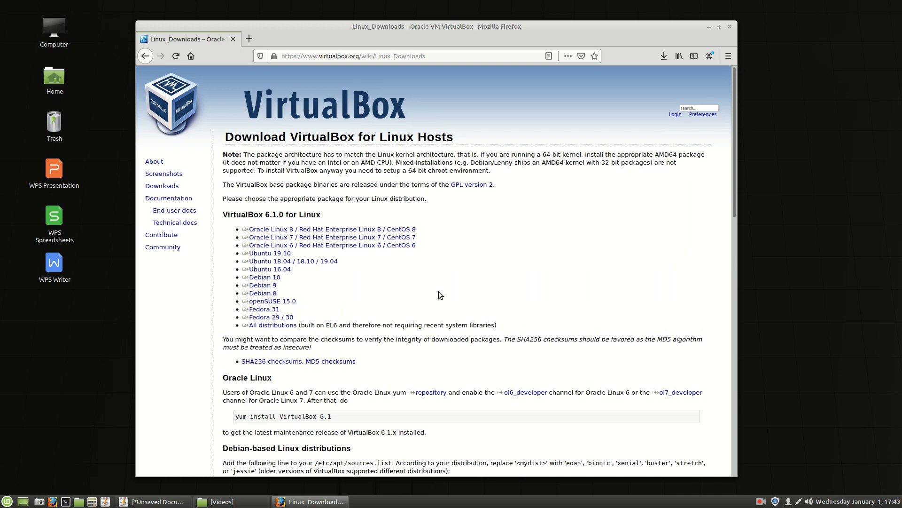
click(162, 185)
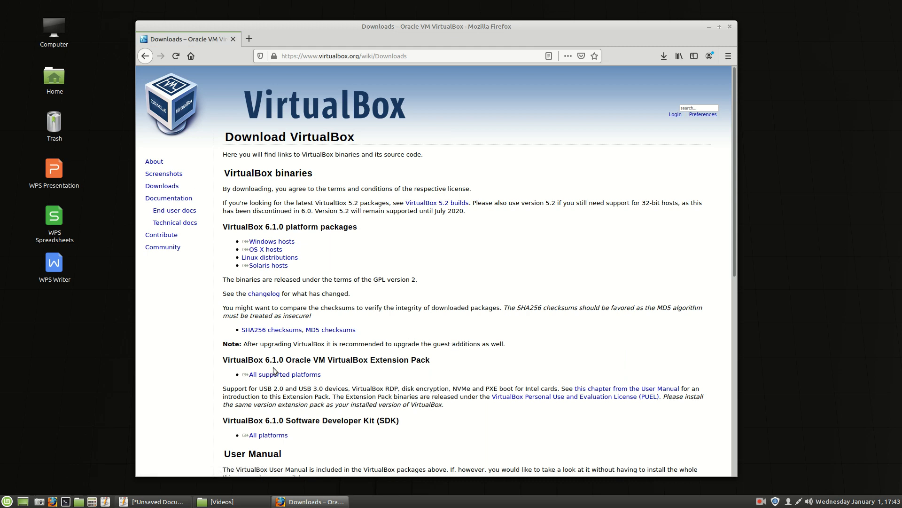
mouse_move(297, 368)
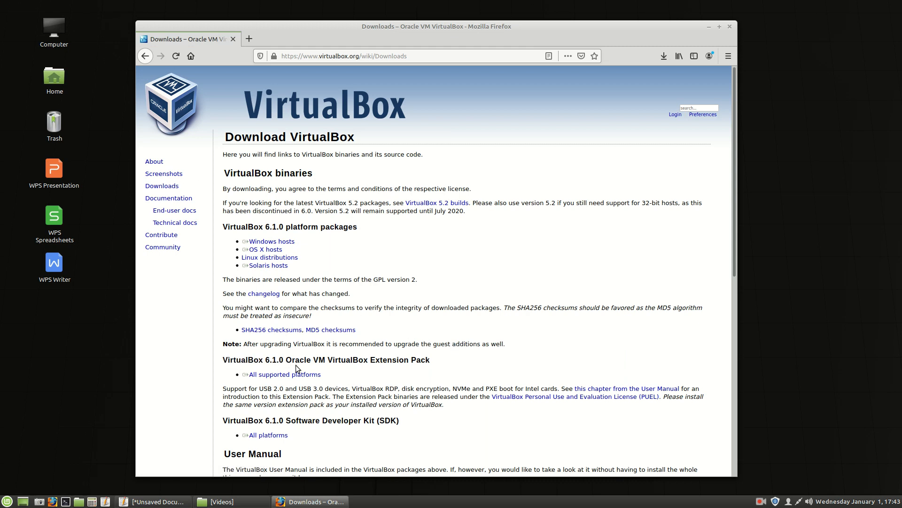
mouse_move(386, 371)
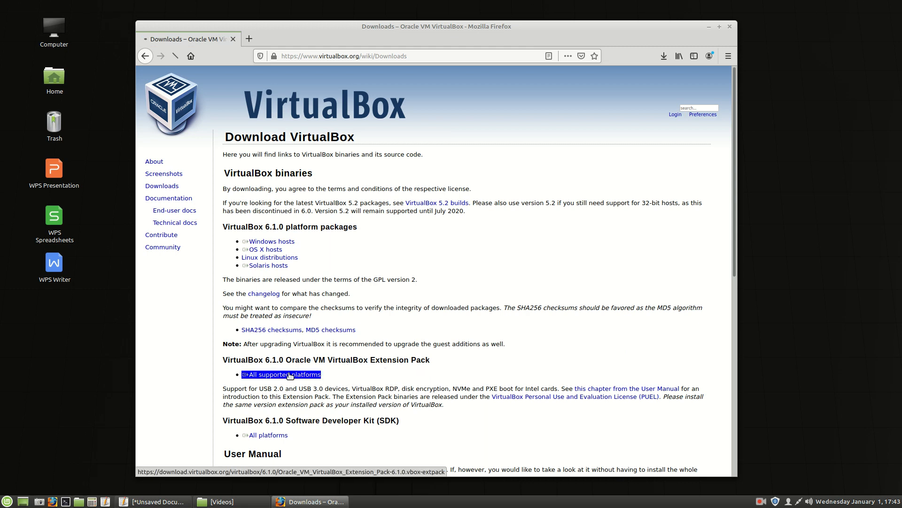
Download the 6.1.0 Extension Pack for all platforms and open it with Oracle VM VirtualBox
click(285, 374)
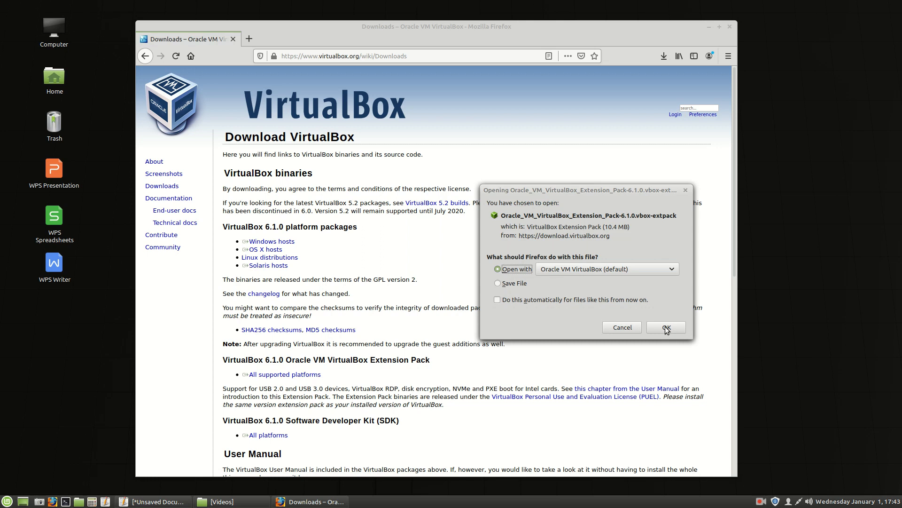
click(664, 327)
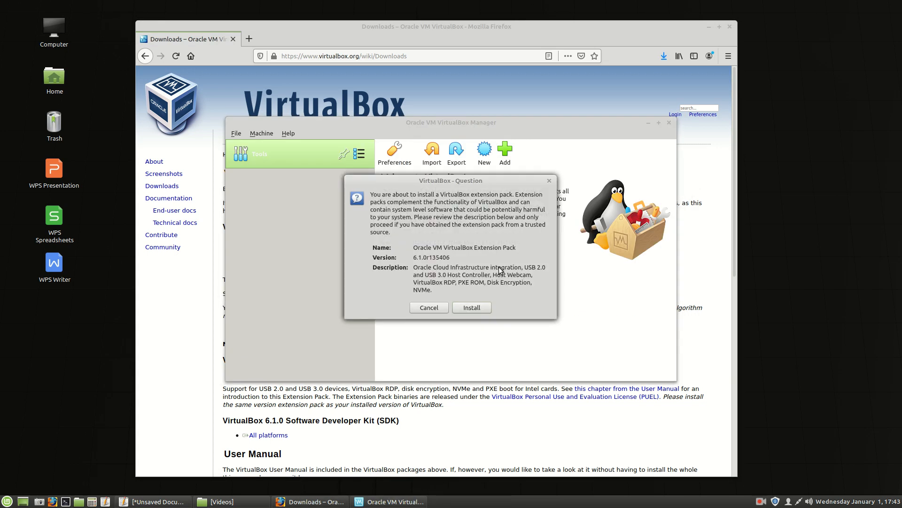
Approve the Extension Pack installation and agree to its licence terms
click(471, 308)
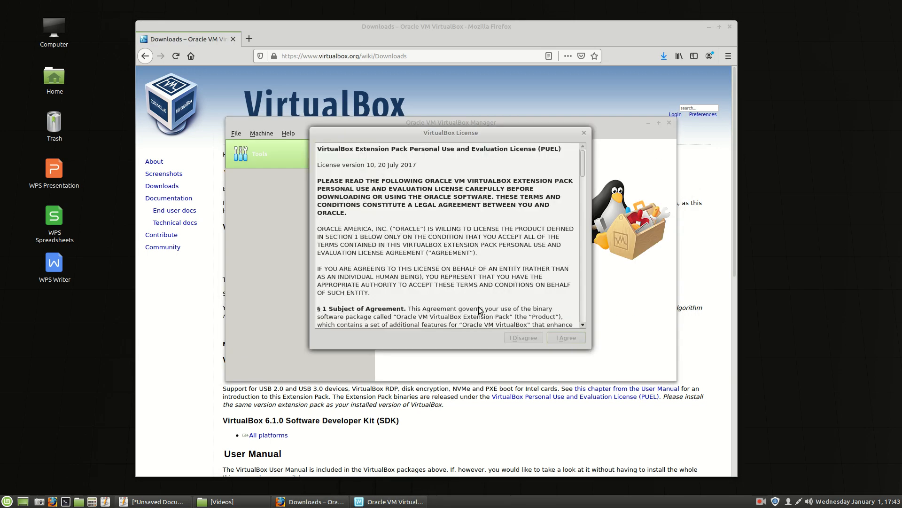
scroll(down, 3)
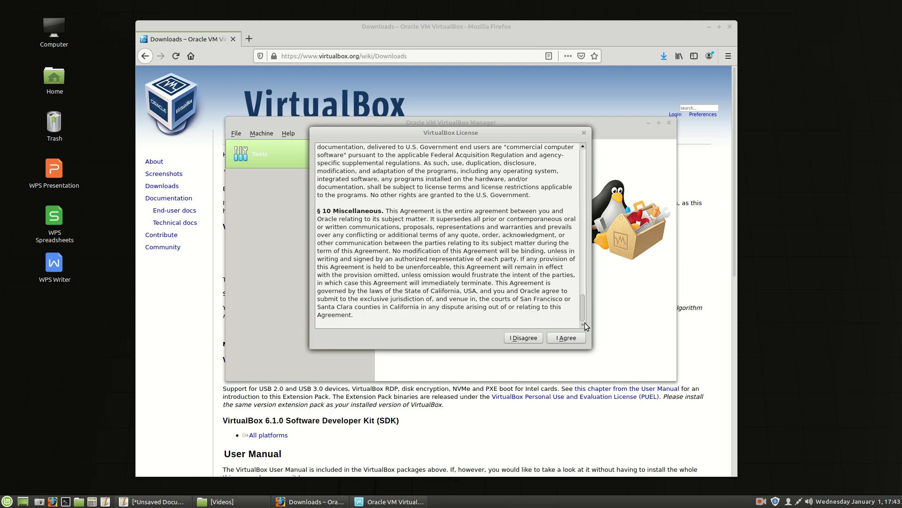
mouse_move(582, 352)
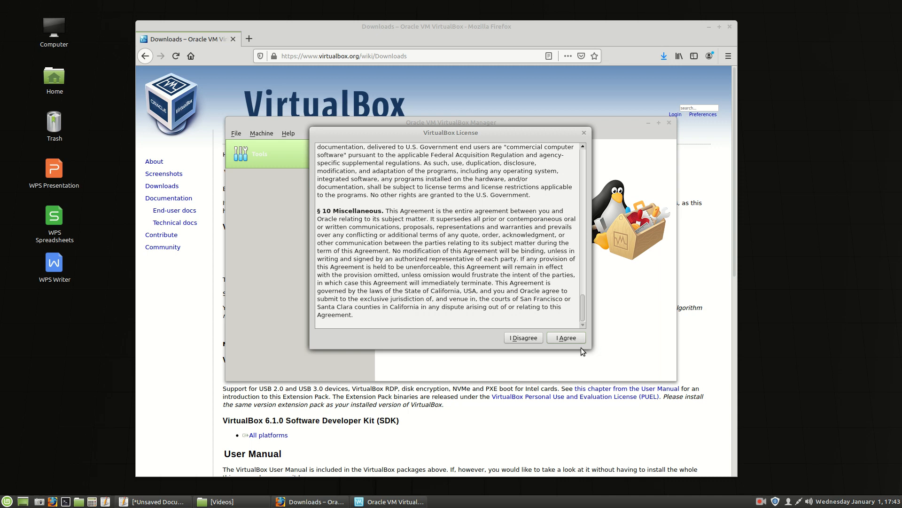
click(564, 338)
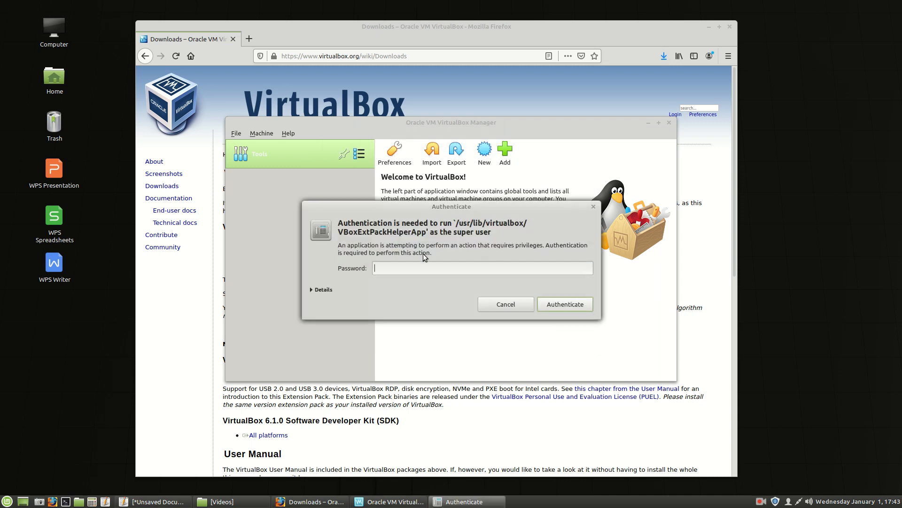
Enter the administrator password, authorise the Extension Pack install, and dismiss the success notice
text(•)
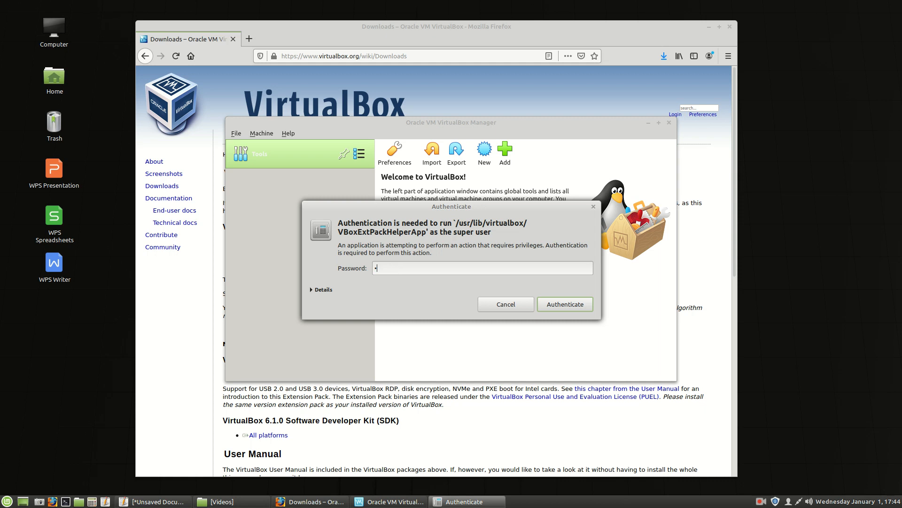
click(564, 304)
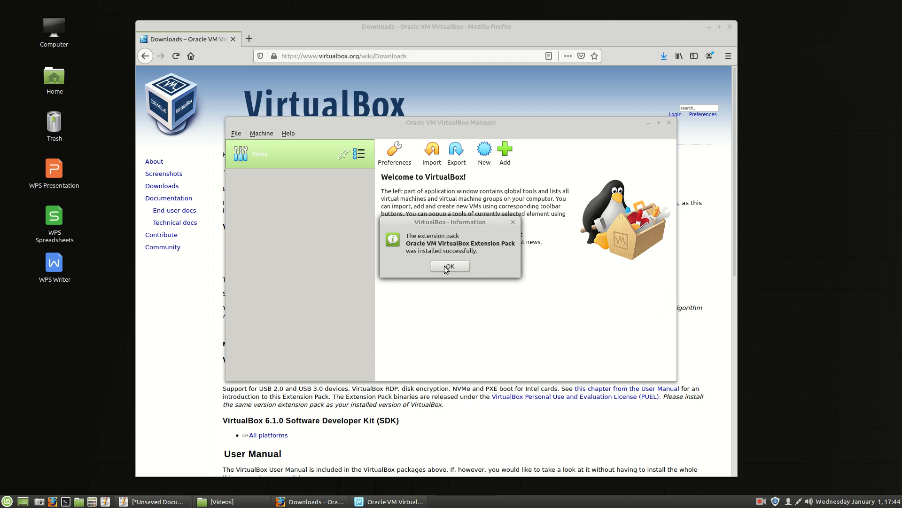
click(449, 266)
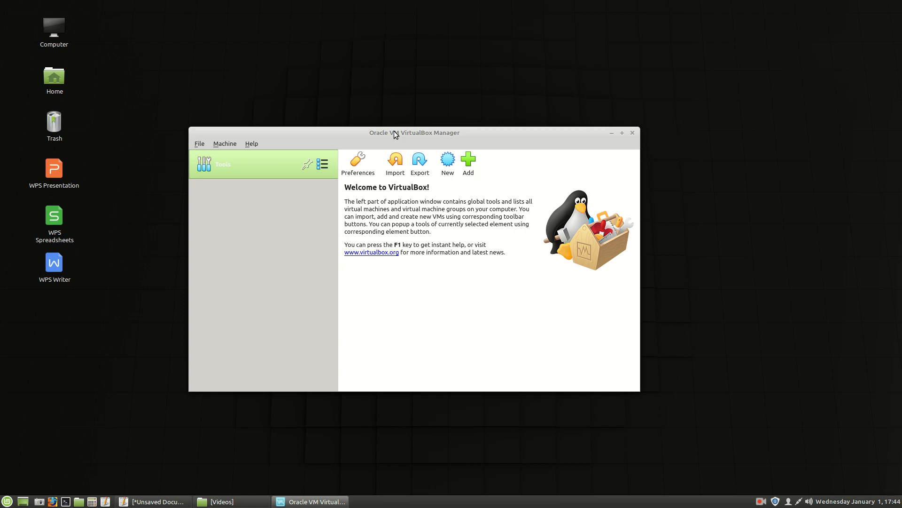
Open global Preferences and trim ' VMs' from the Default Machine Folder path
click(200, 144)
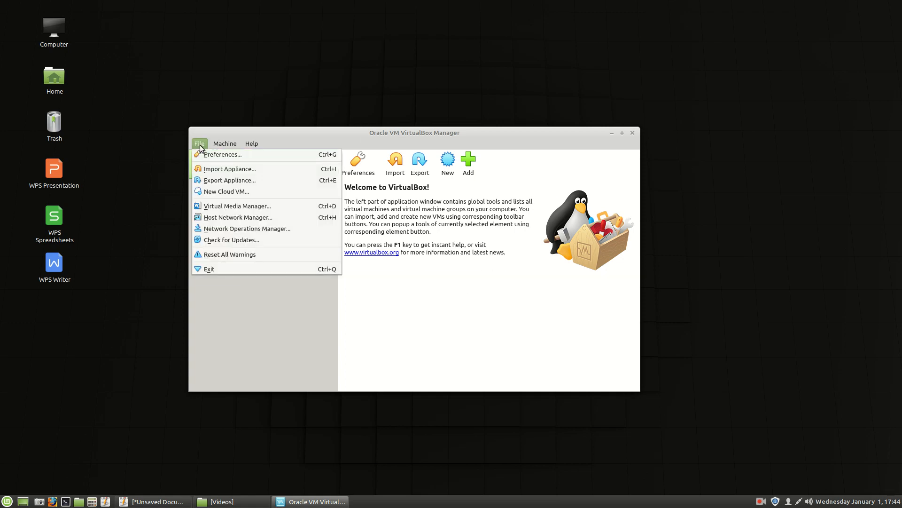
click(220, 155)
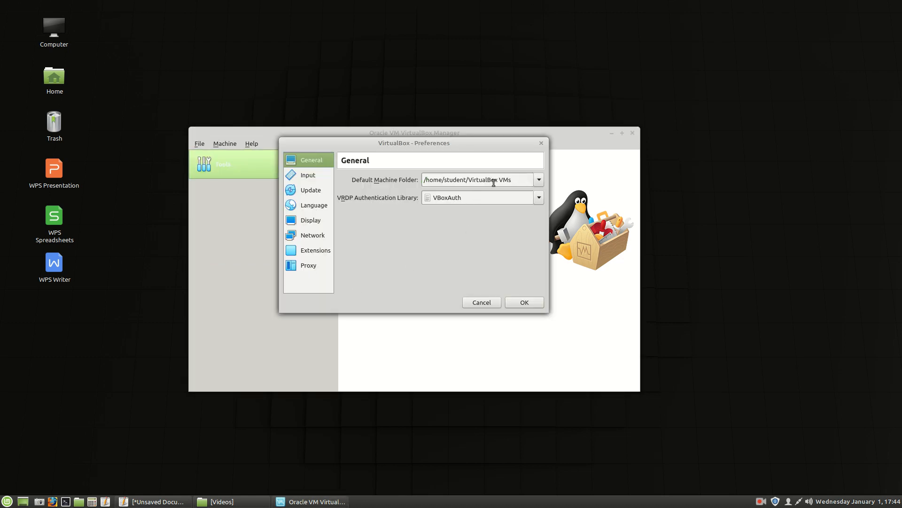
key(BackSpace)
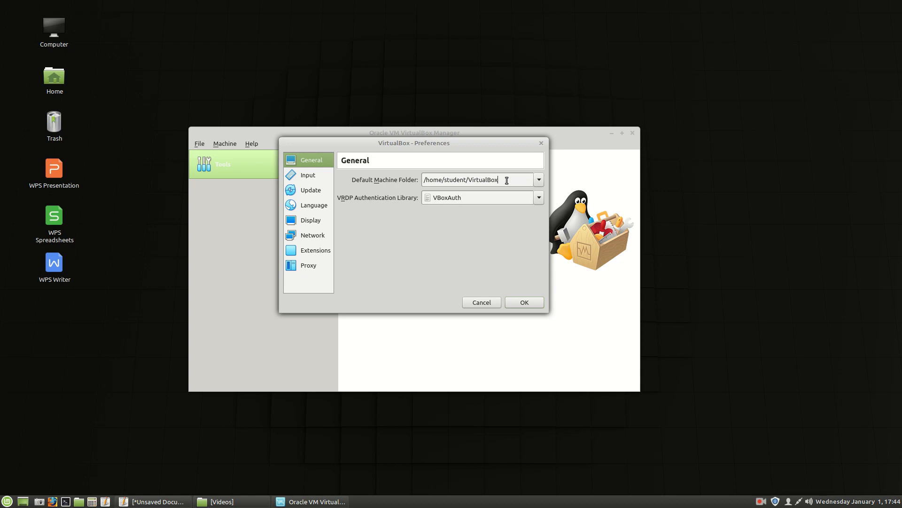
mouse_move(480, 193)
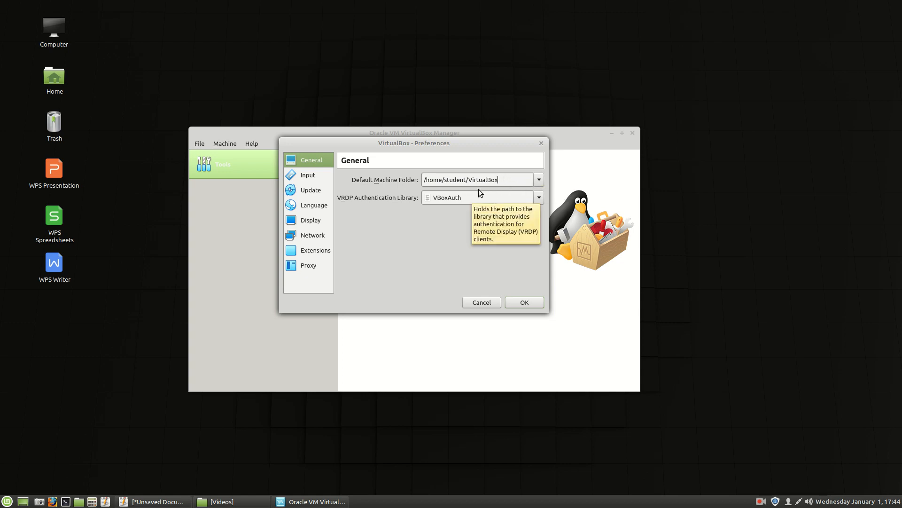
mouse_move(489, 187)
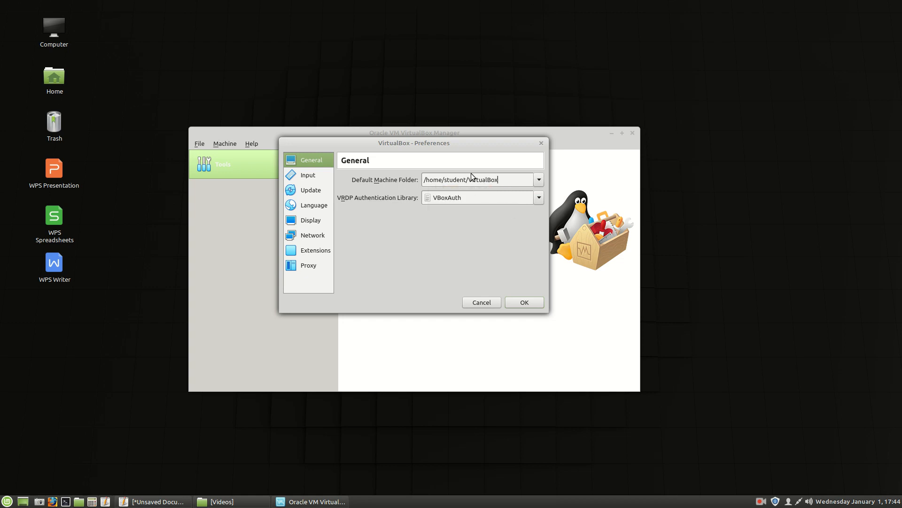
Browse the Input, Update, Language, Display and Network preference pages, ending on the empty NAT Networks list
click(307, 175)
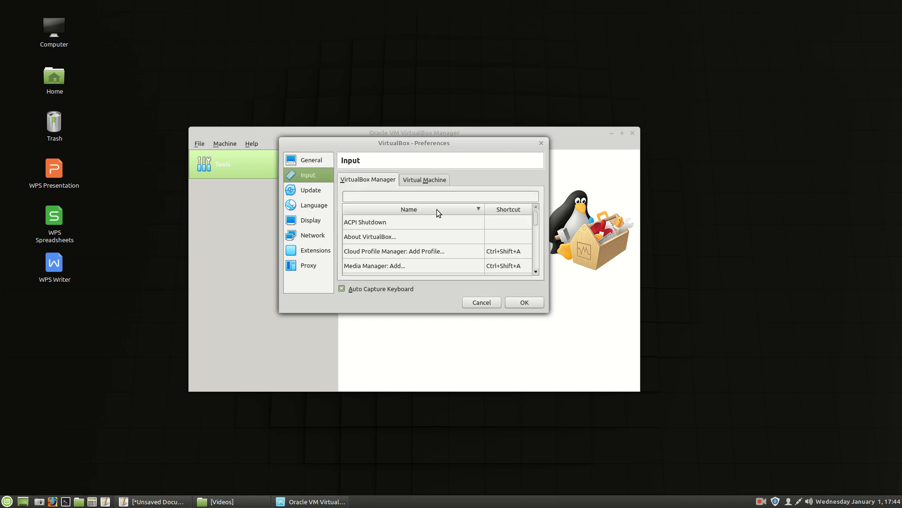
click(310, 189)
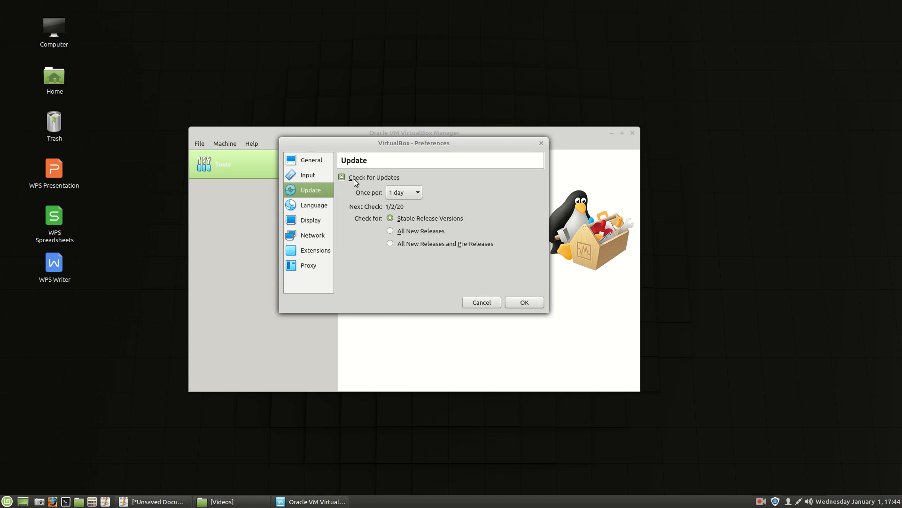
click(315, 205)
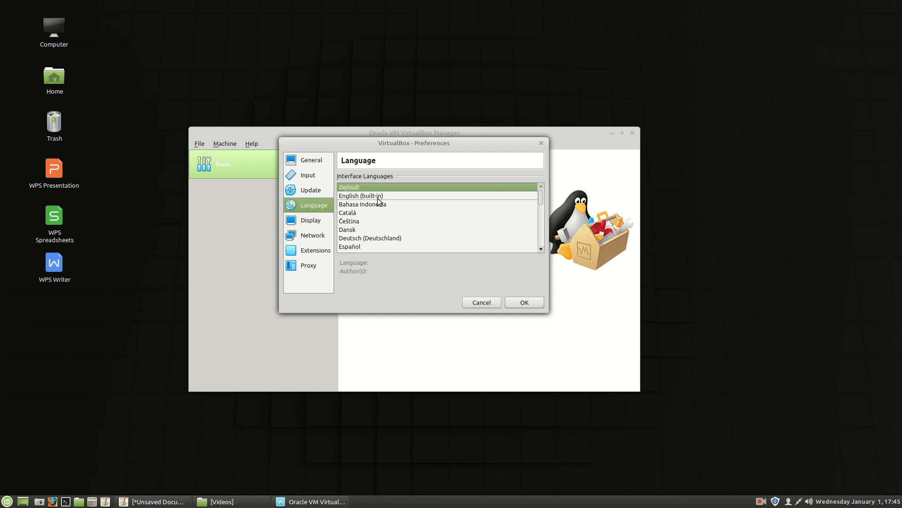
click(311, 219)
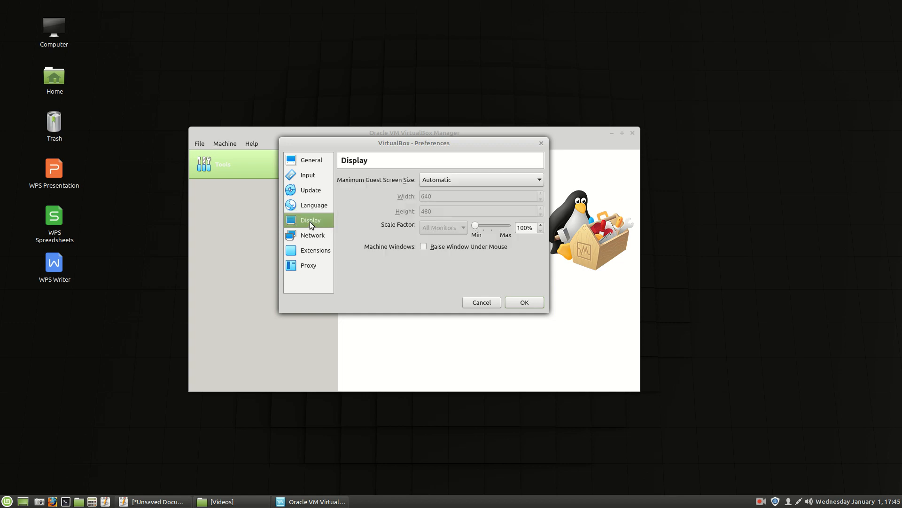
mouse_move(436, 277)
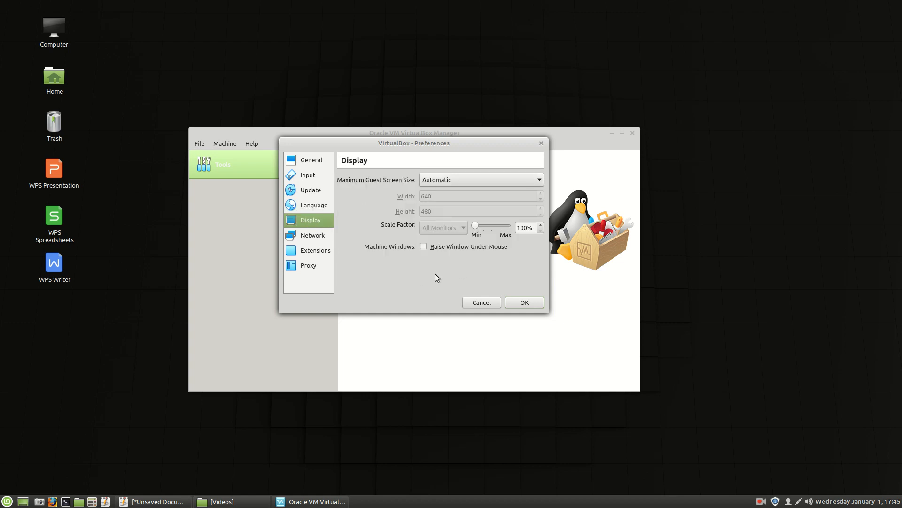
click(313, 235)
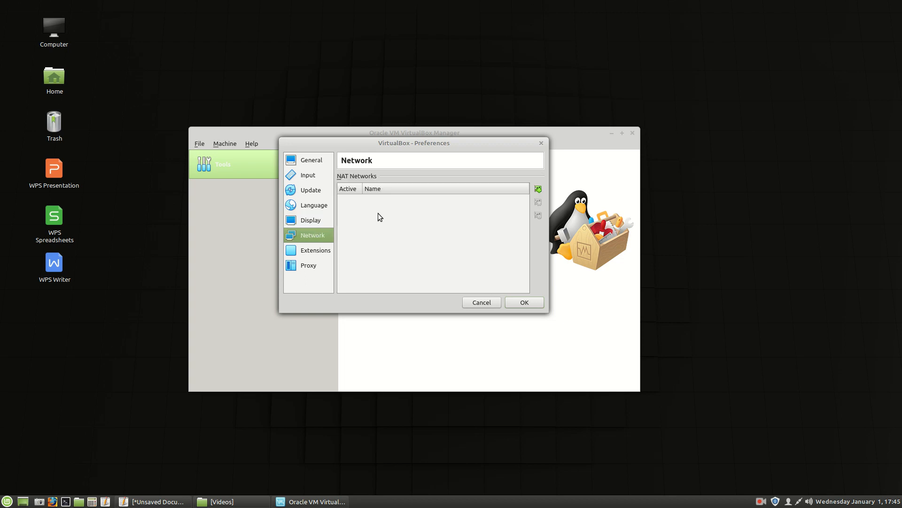
mouse_move(433, 256)
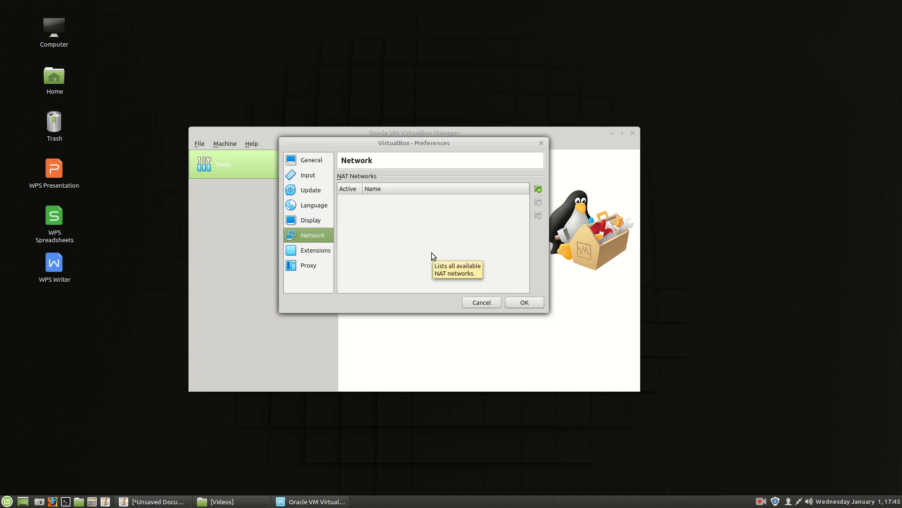
Confirm Extension Pack 6.1.0 is listed, view Proxy settings, and close Preferences with OK
click(315, 249)
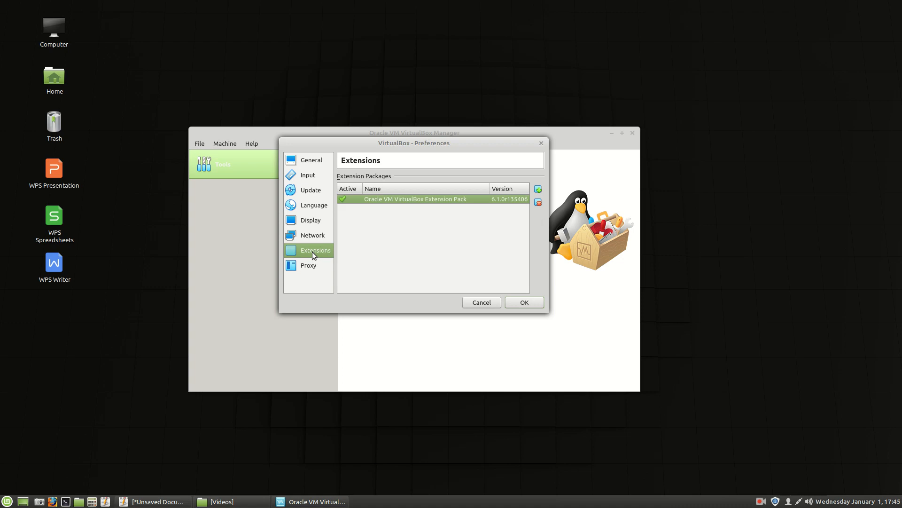
mouse_move(492, 207)
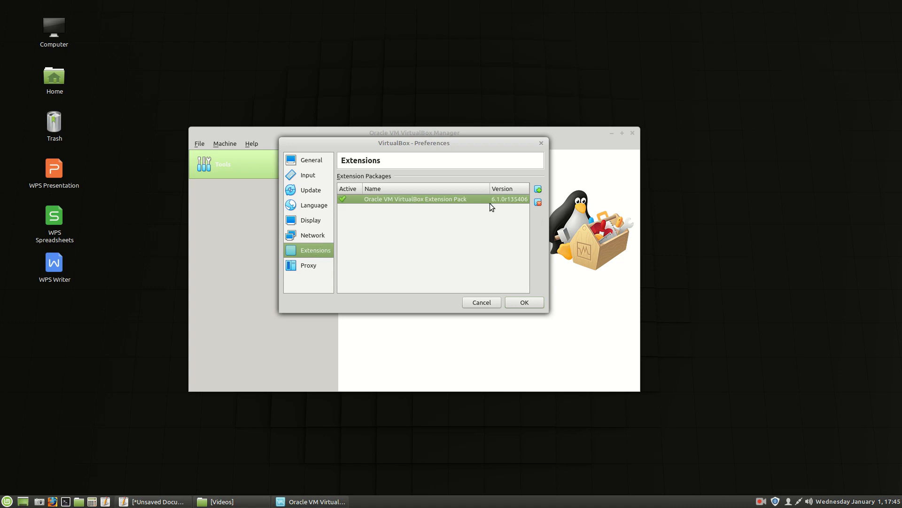
mouse_move(474, 247)
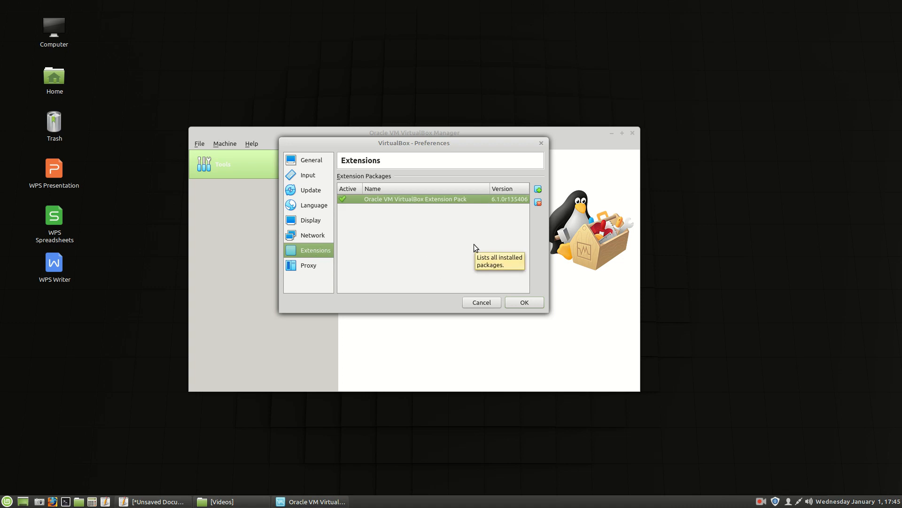
mouse_move(354, 254)
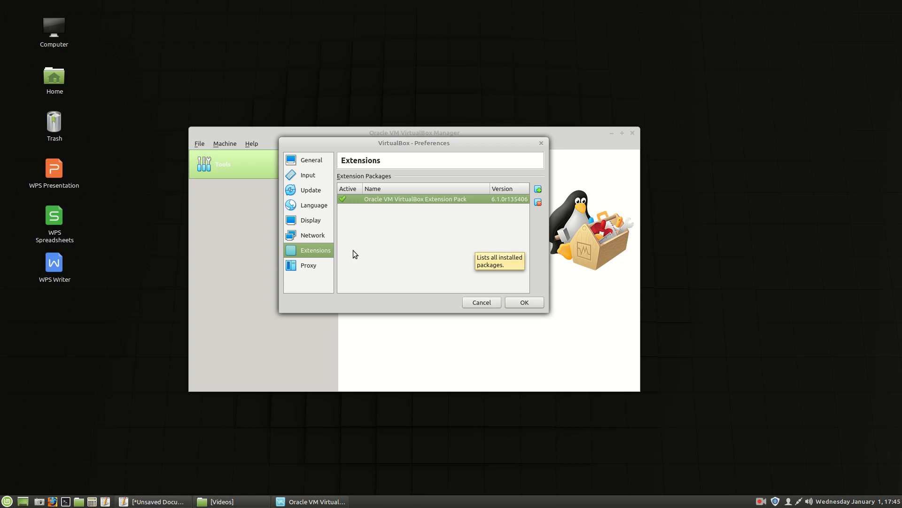
click(308, 265)
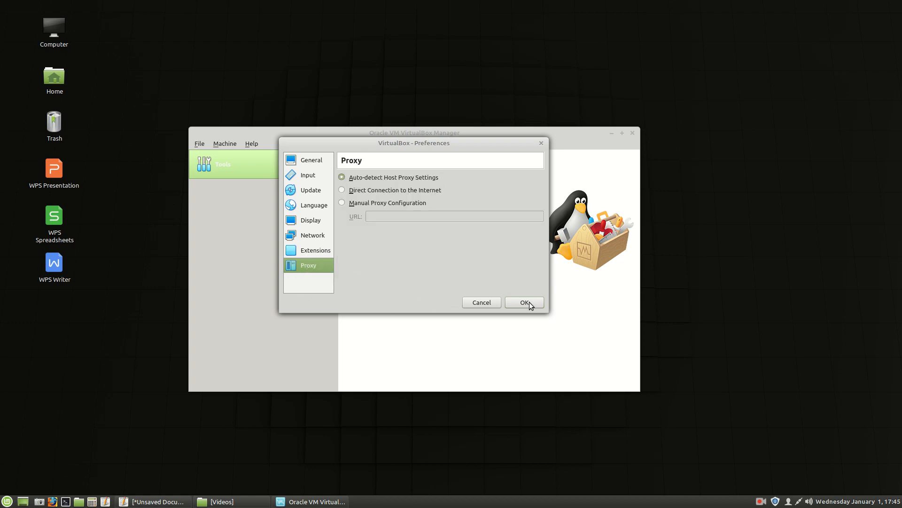
click(523, 302)
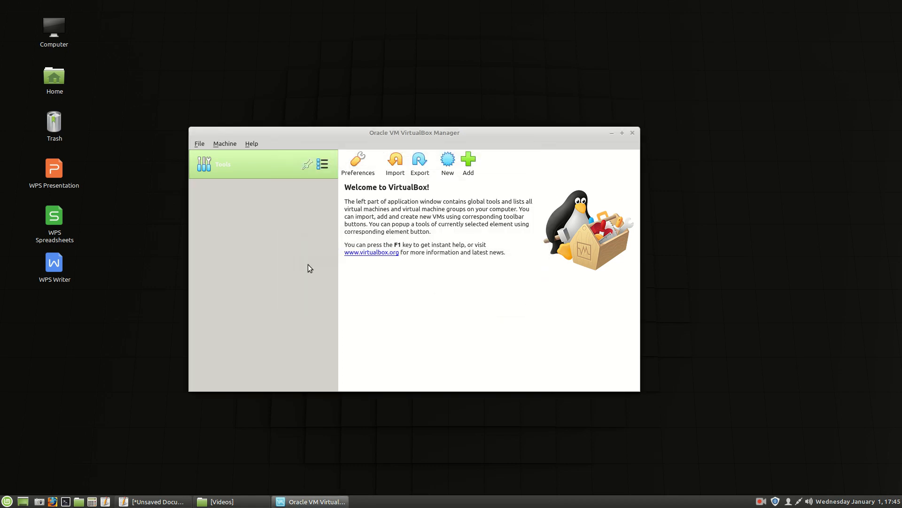
mouse_move(290, 269)
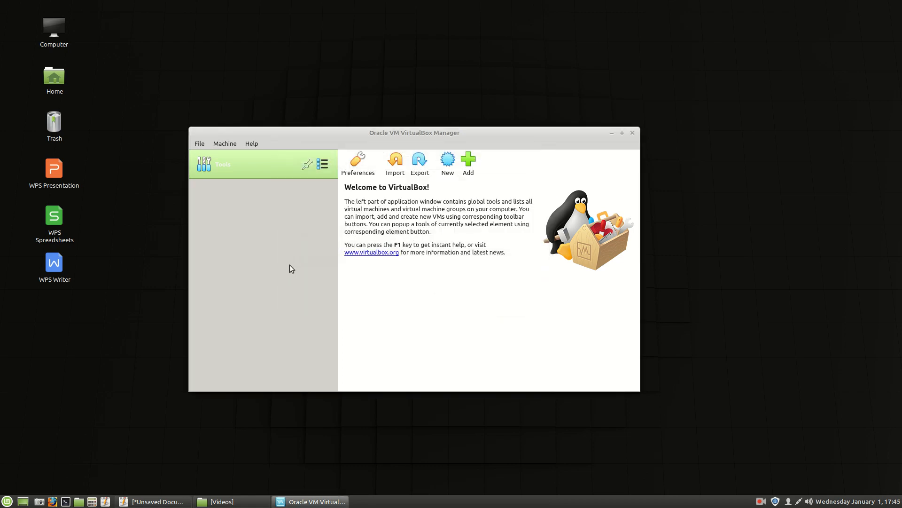